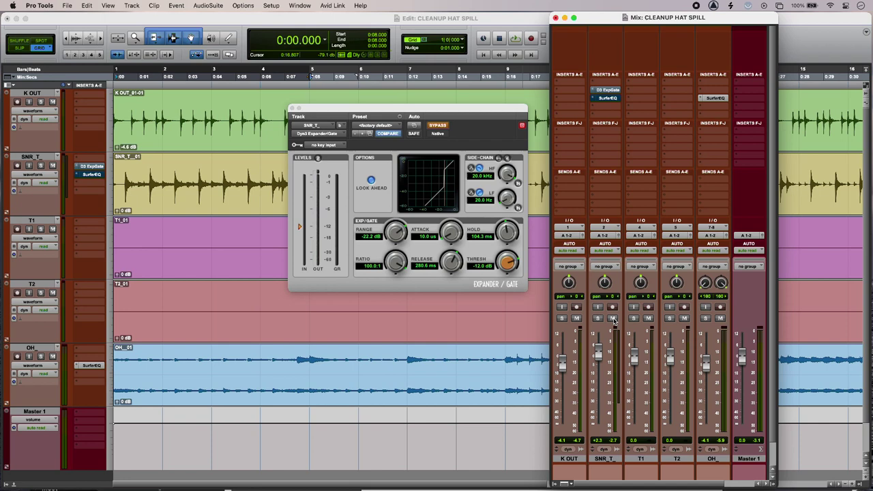
Audition the gated snare, stop playback, and bring up SurferEQ 2 on the SNR_T track
{"action": "left_click", "coordinate": [514, 38]}
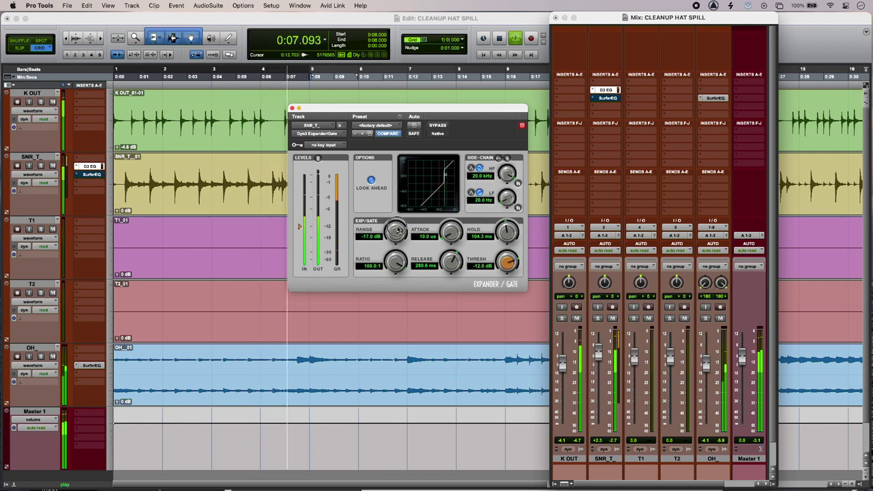
{"action": "left_click_drag", "start_coordinate": [398, 229], "coordinate": [393, 207]}
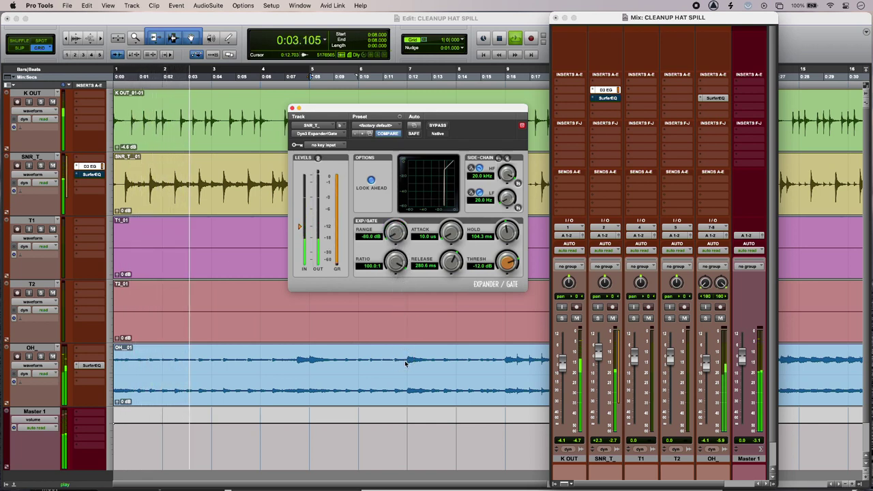
{"action": "key", "text": "space"}
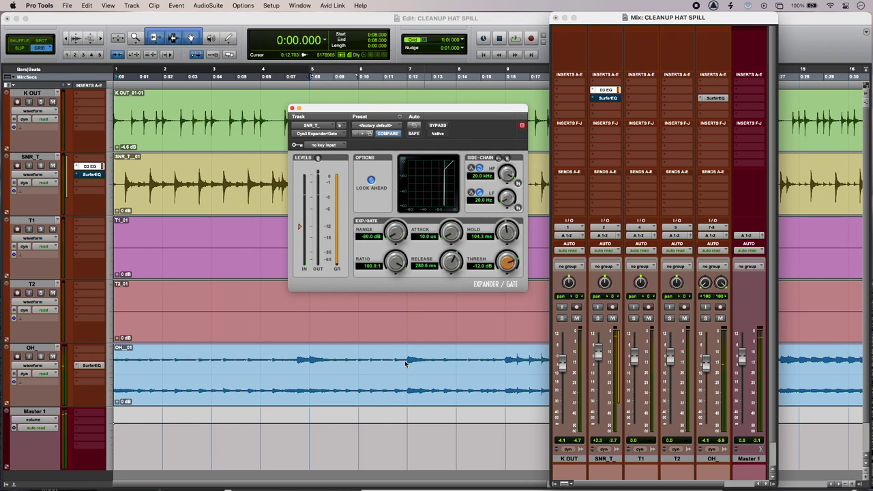
{"action": "left_click", "coordinate": [92, 175]}
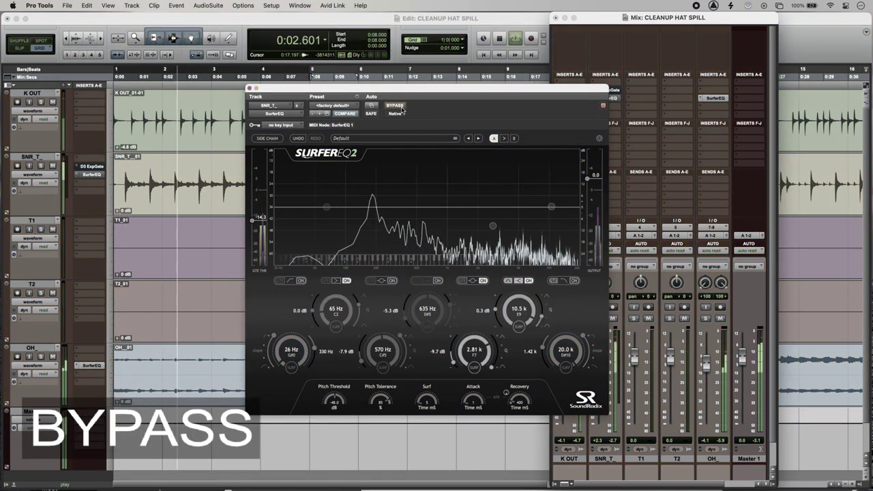
Engage SurferEQ 2 so its EQ bands cut the hi-hat spill on the snare
{"action": "left_click", "coordinate": [396, 106]}
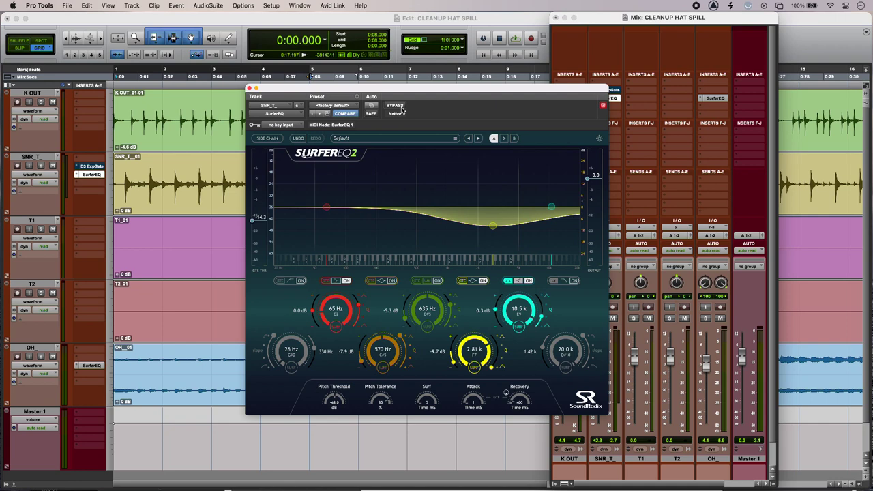
Show the snare's Expander/Gate window again in place of SurferEQ 2
{"action": "left_click", "coordinate": [516, 38]}
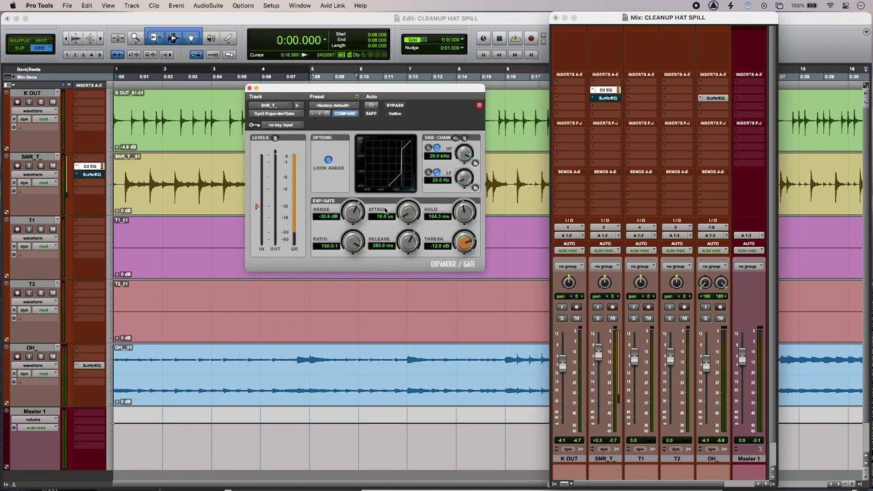
Start playback and switch back to SurferEQ 2 to hear the snare through its gating bands
{"action": "left_click", "coordinate": [516, 38]}
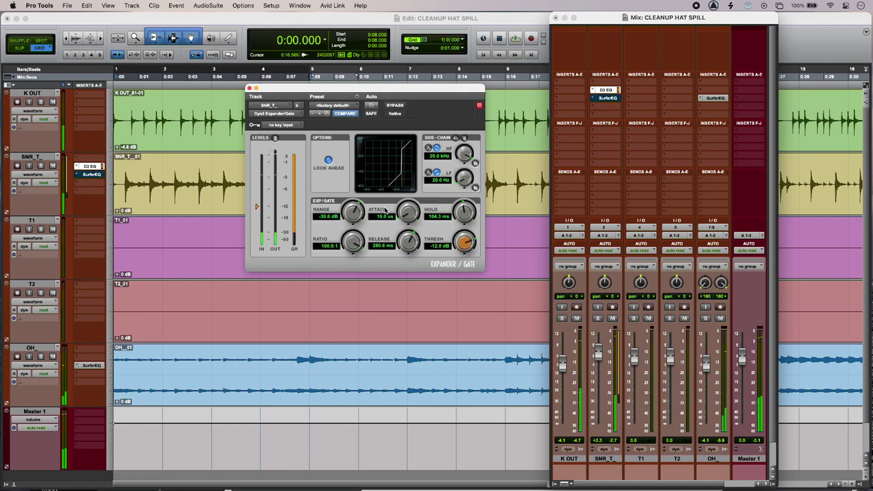
{"action": "left_click", "coordinate": [90, 174]}
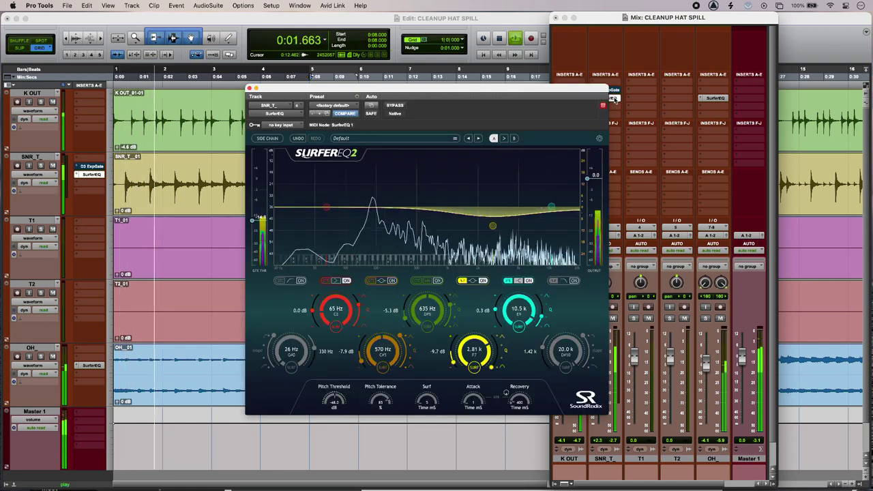